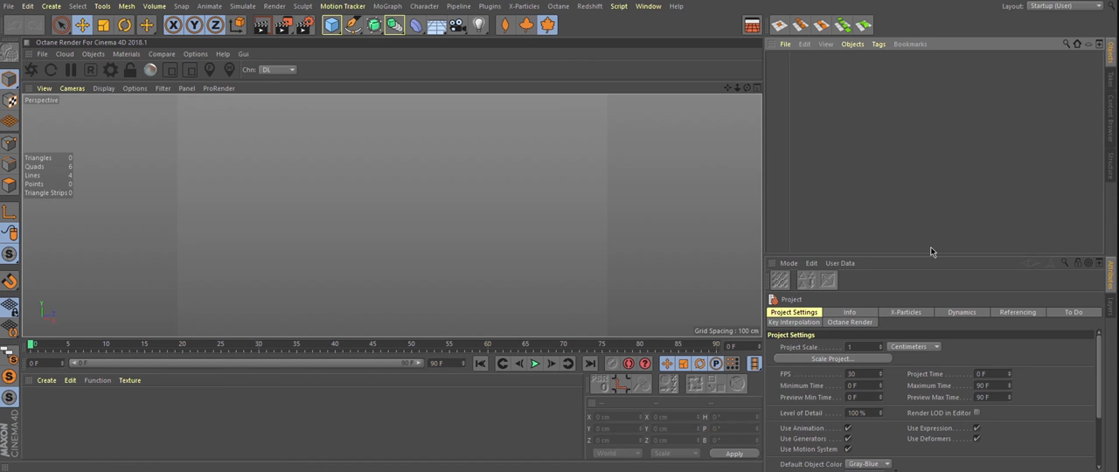
mouse_move(650, 11)
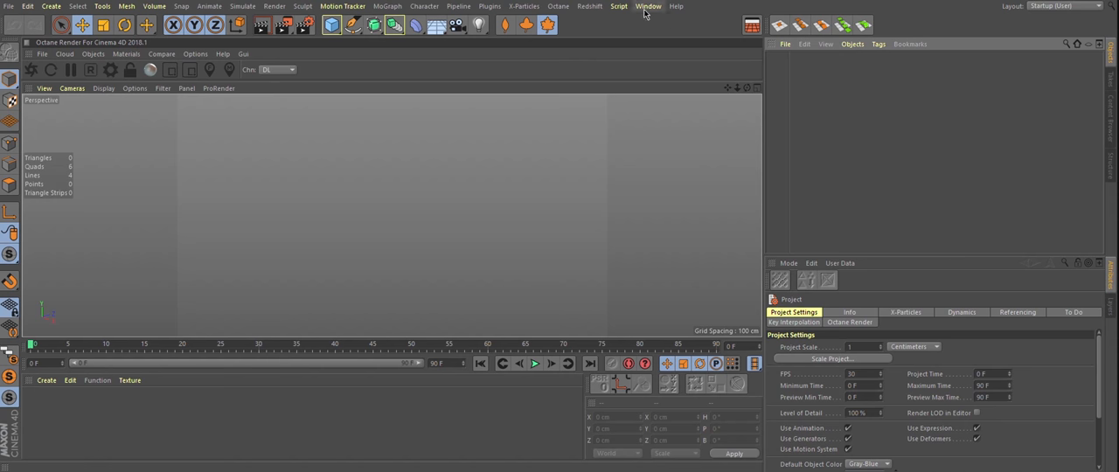
Open a floating Timeline (Dope Sheet) window from the Window menu
click(651, 7)
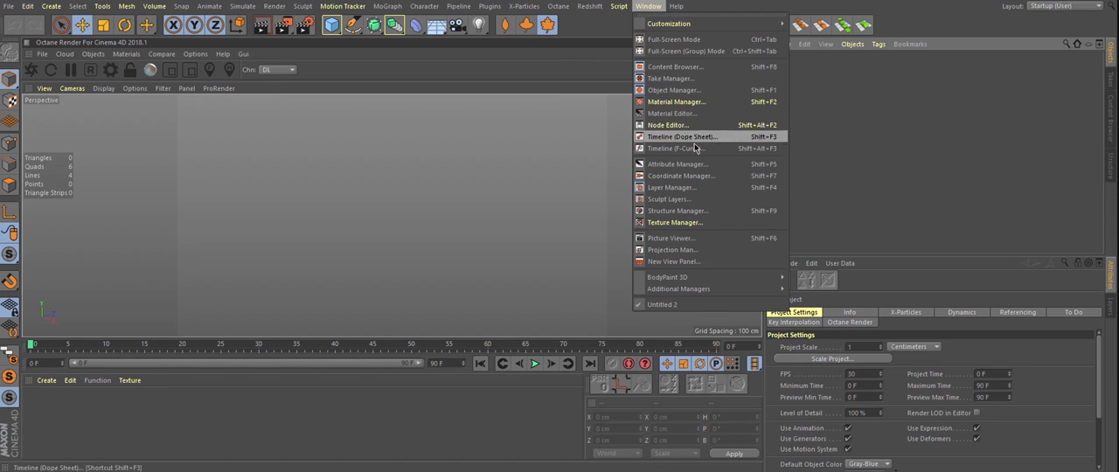
click(675, 148)
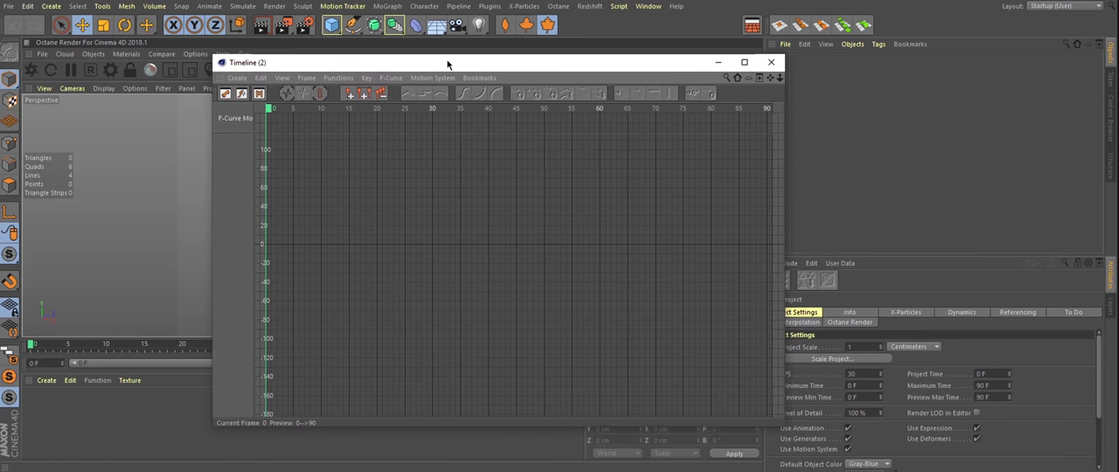
Add a Null object named SOUND and attach a Sound special track to it in the Timeline
click(329, 25)
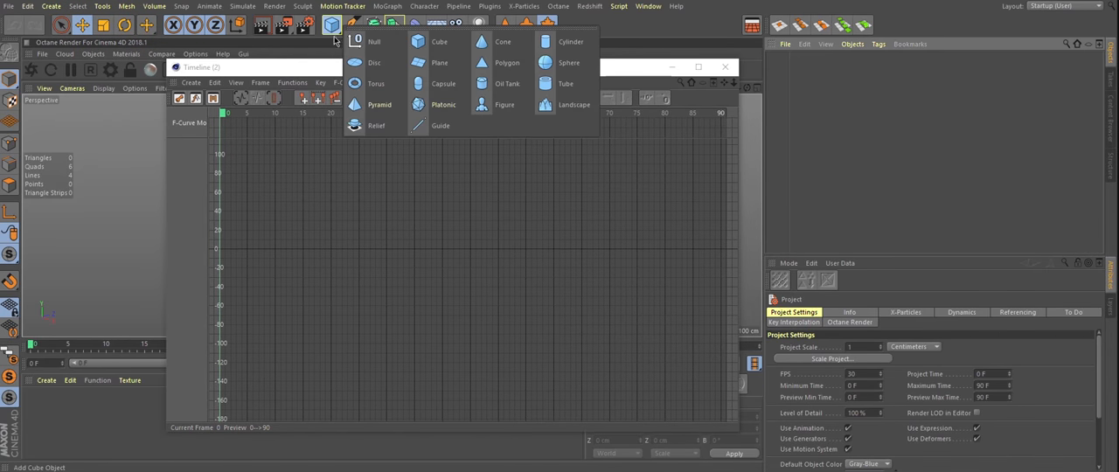
click(364, 40)
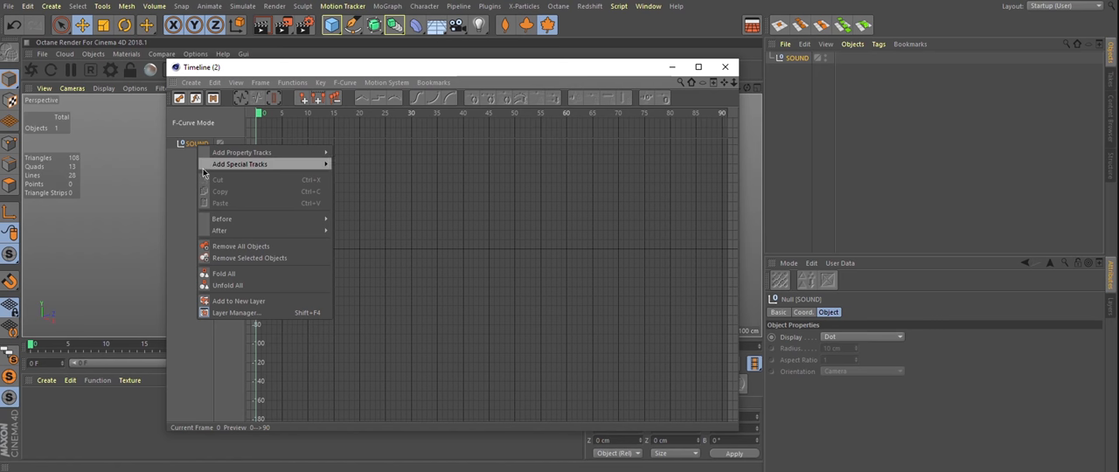
mouse_move(241, 164)
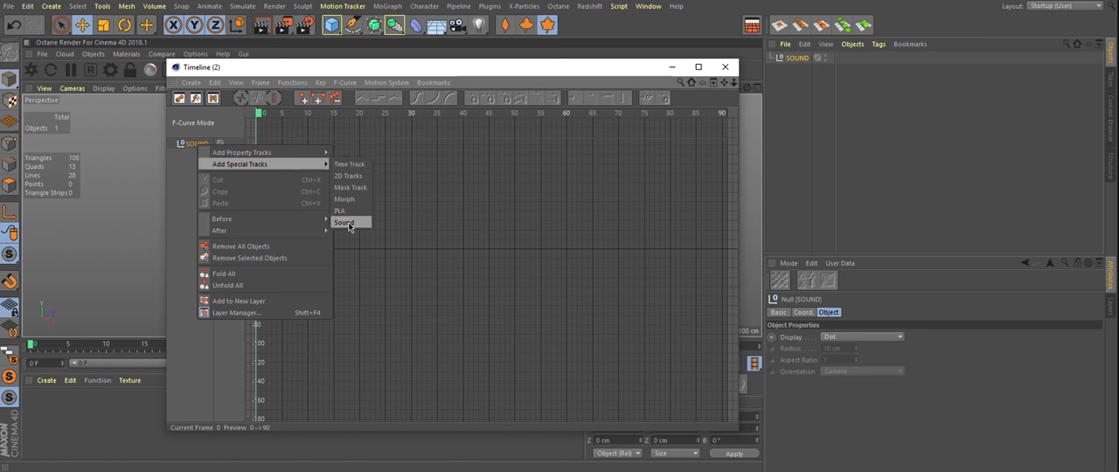
click(347, 222)
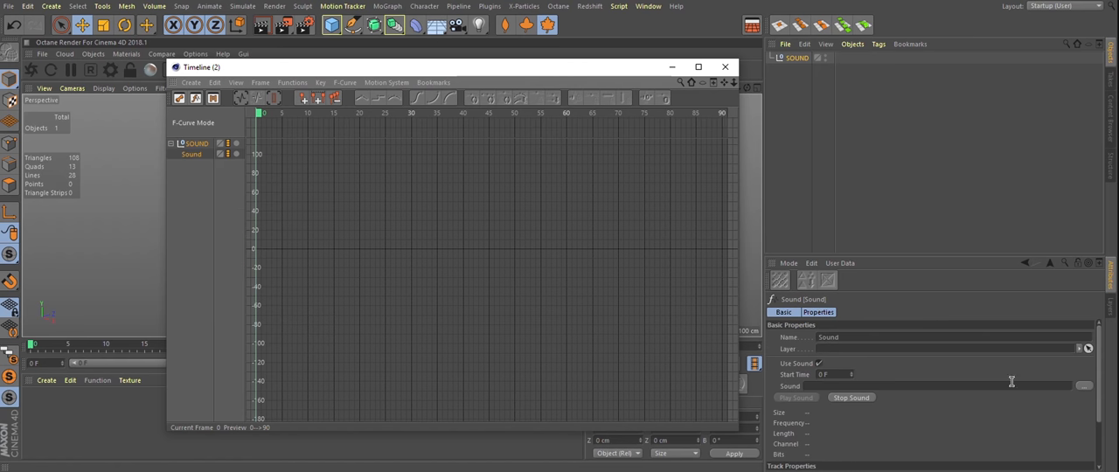
Load Sample Track.wav into the sound track so its waveform shows along the timeline
click(1084, 385)
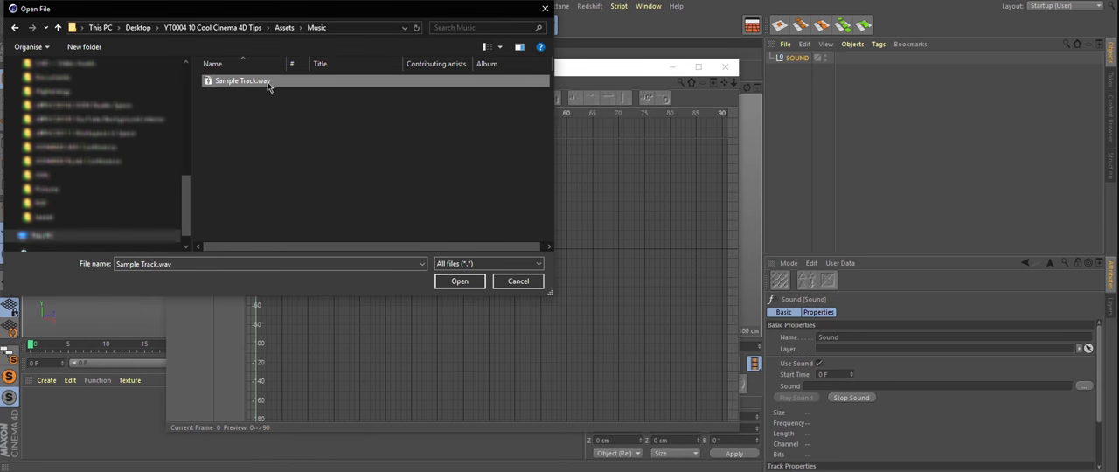
click(459, 280)
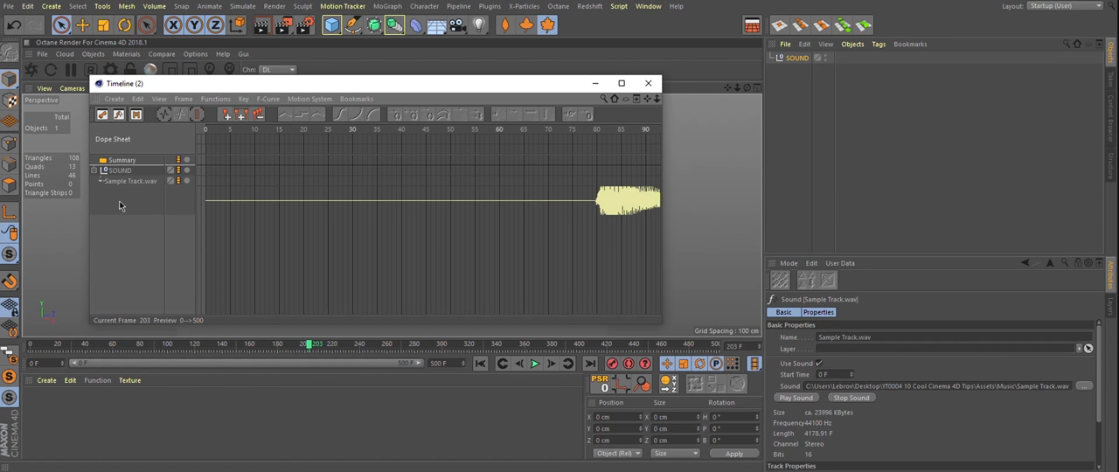
mouse_move(657, 171)
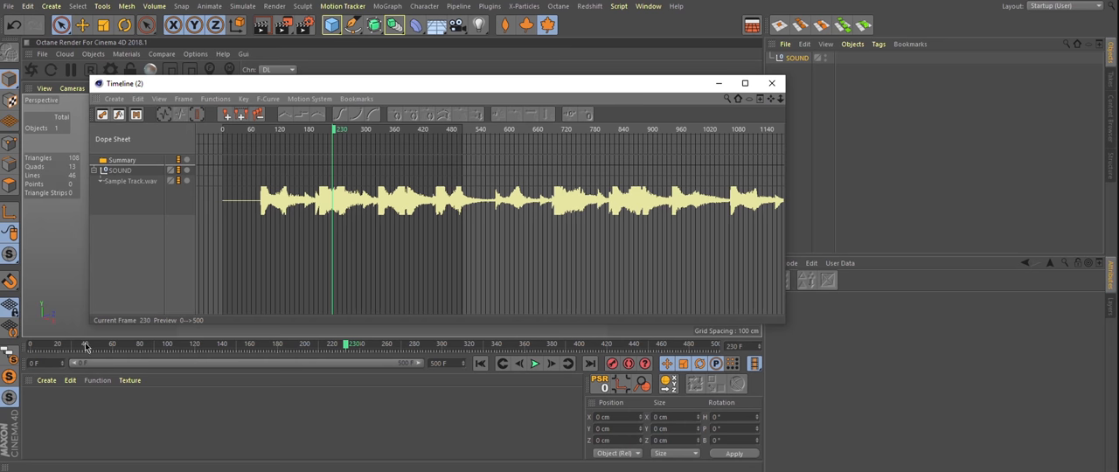
click(535, 365)
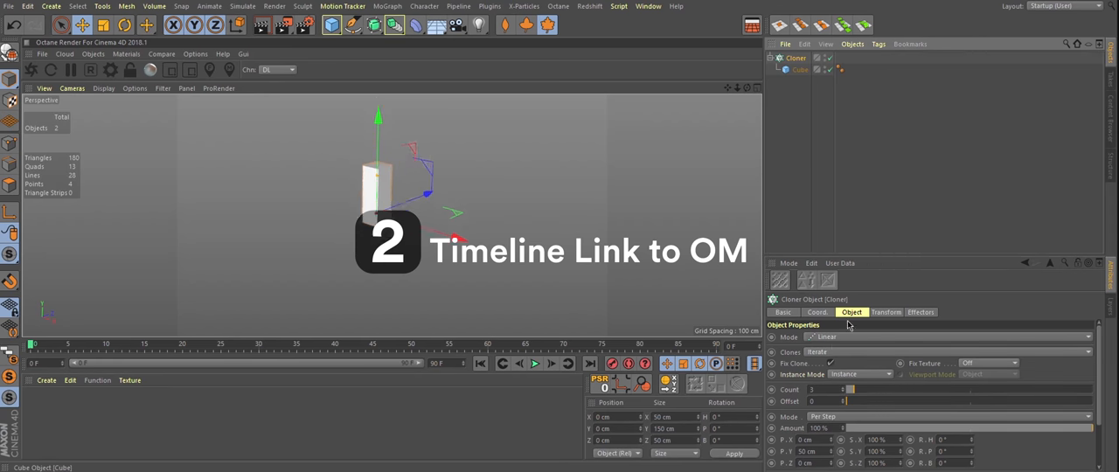
Set the Cloner to Grid Array and convert it via Current State to Object into separate cubes
click(836, 336)
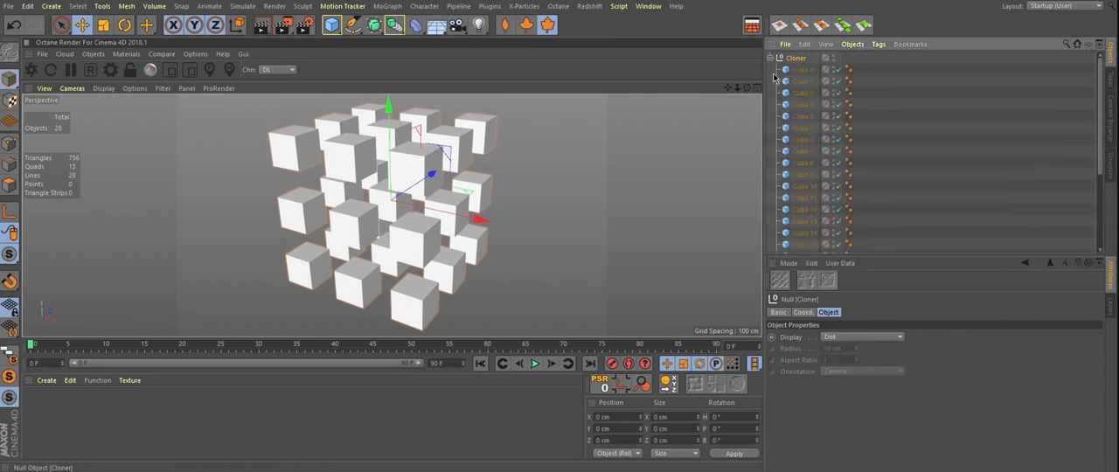
right_click(804, 80)
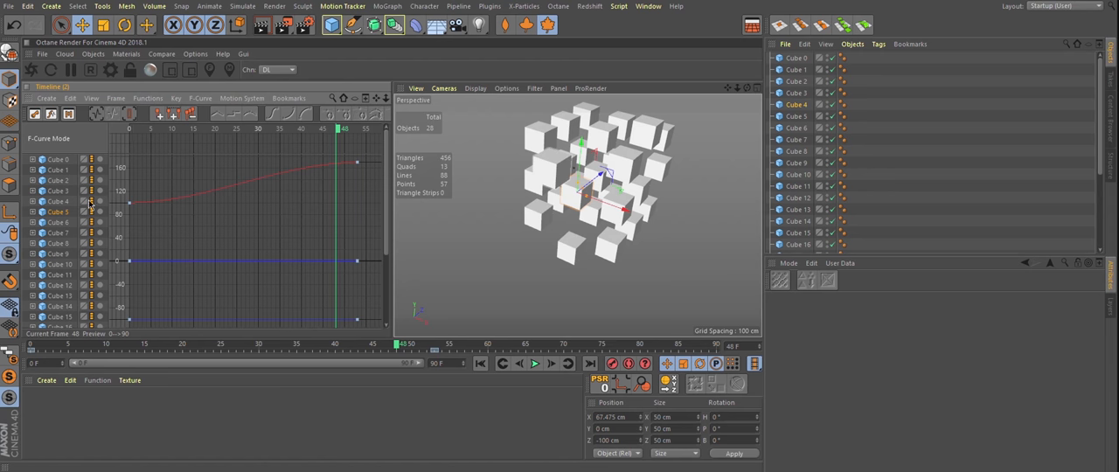
Enable Link TL/OM Selection in the timeline's View menu and select a cube's track
click(91, 98)
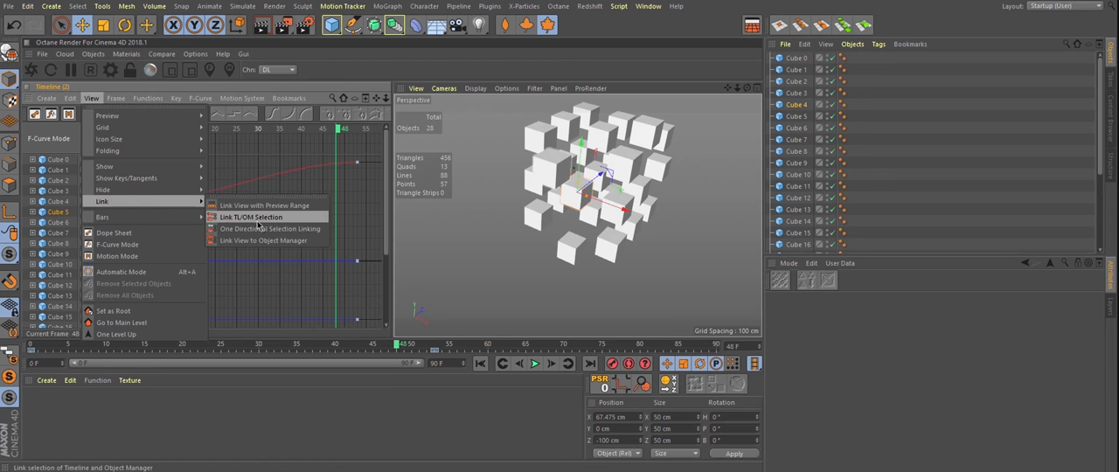
click(253, 217)
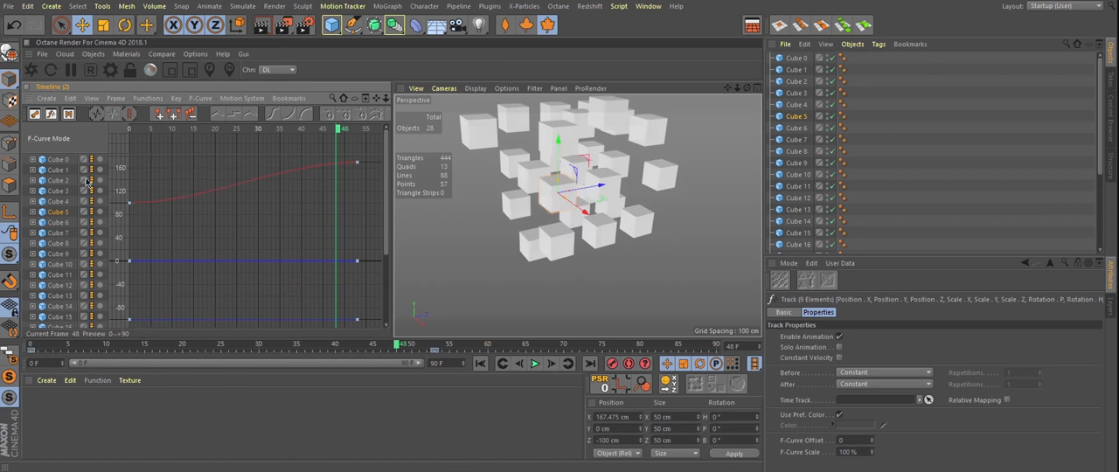
click(91, 98)
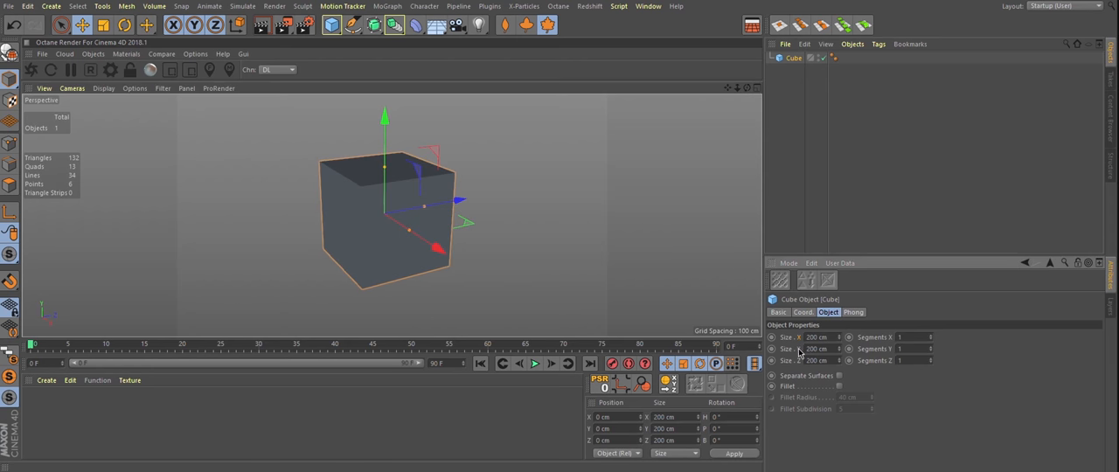
Add the cube's Size parameter to the viewport HUD from the Attribute Manager
right_click(819, 340)
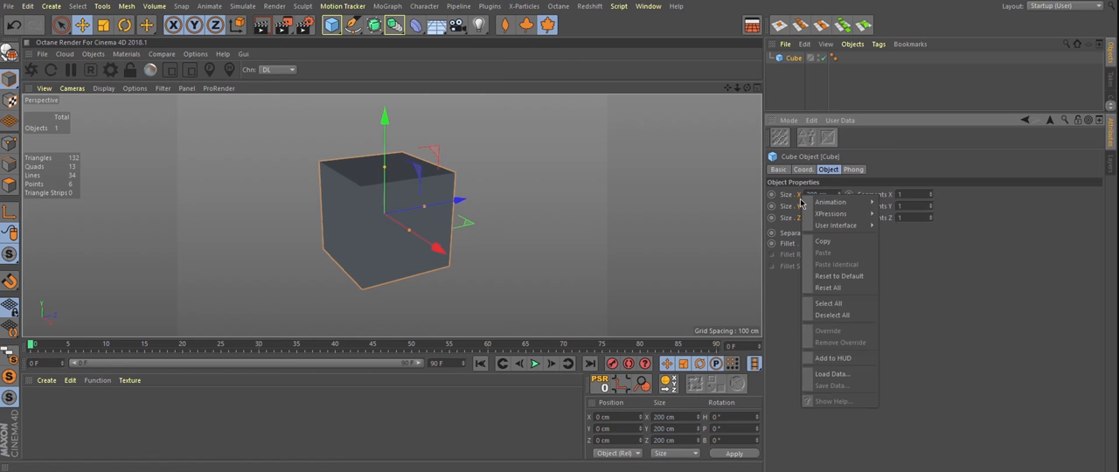
mouse_move(836, 357)
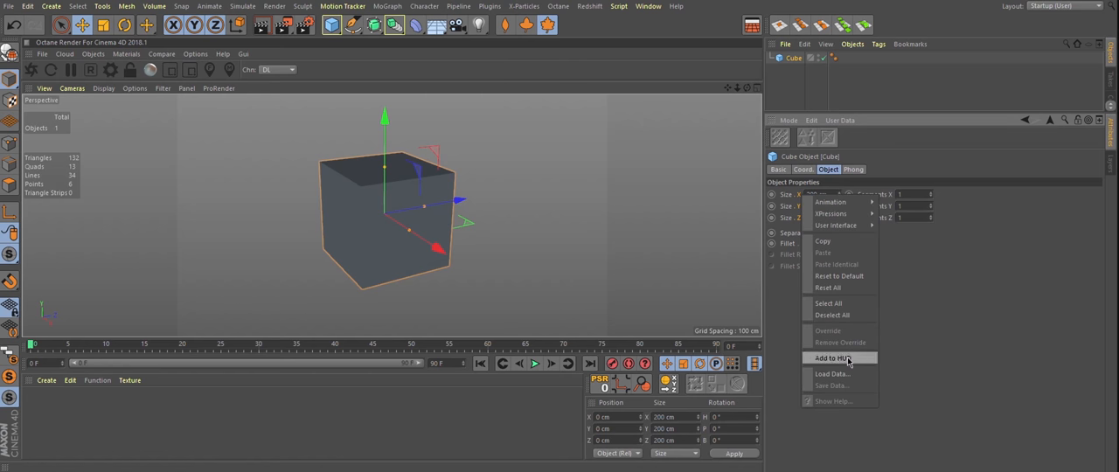
click(832, 357)
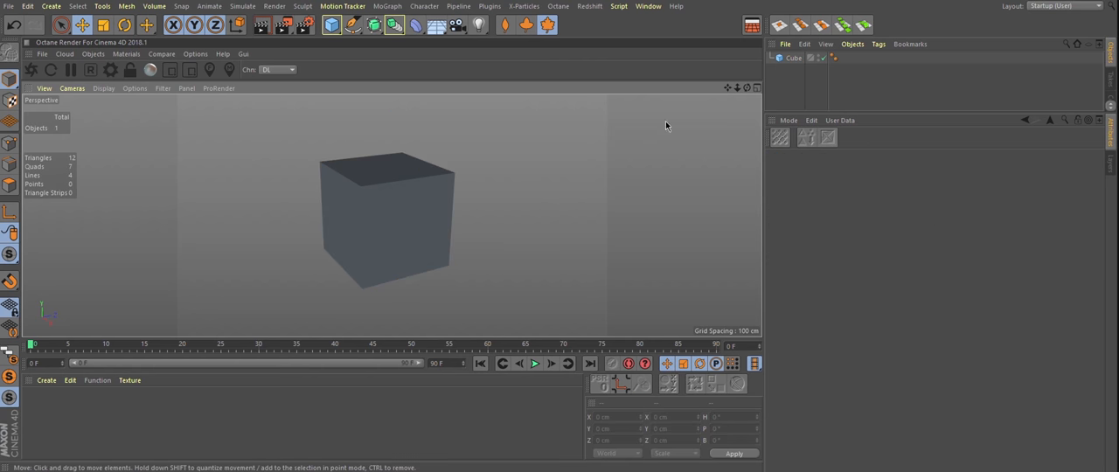
mouse_move(741, 189)
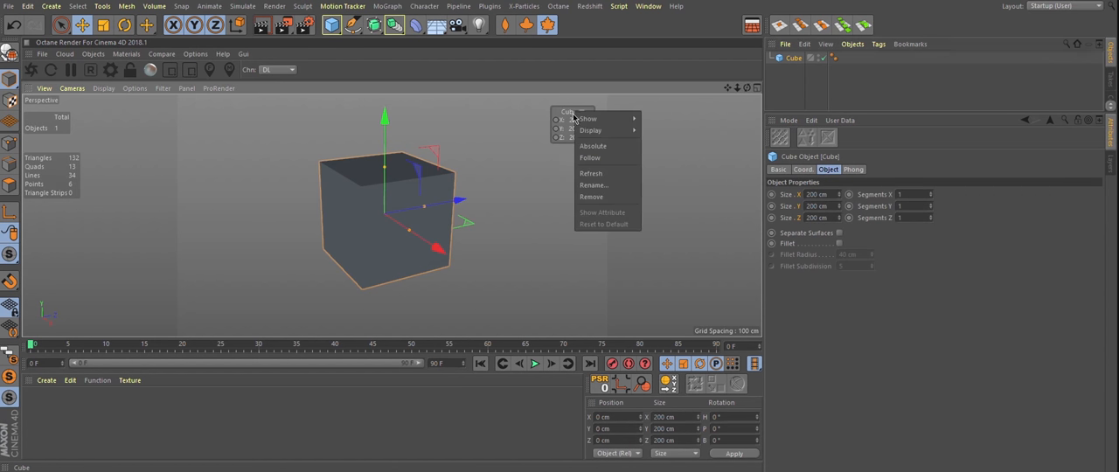
mouse_move(587, 119)
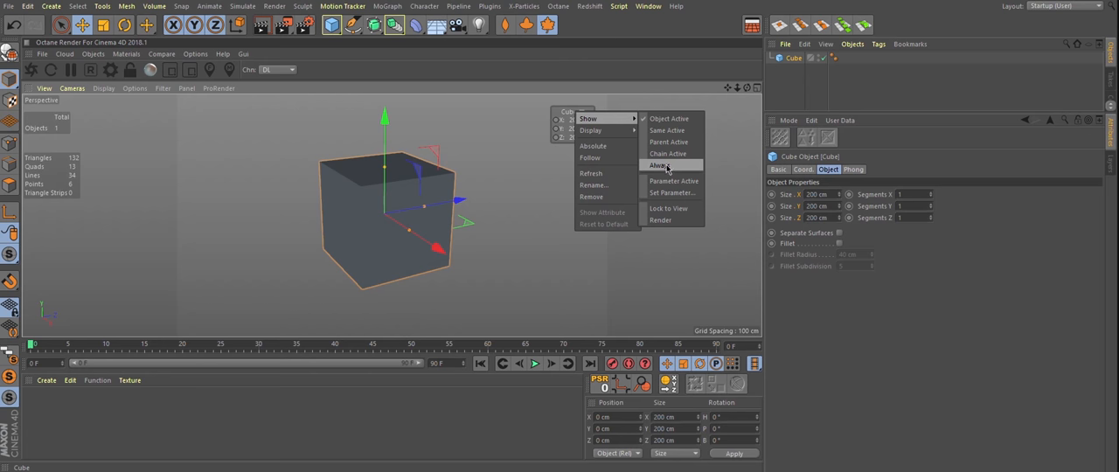
Set the cube-size HUD element to Show > Always so it stays visible in the viewport
click(659, 164)
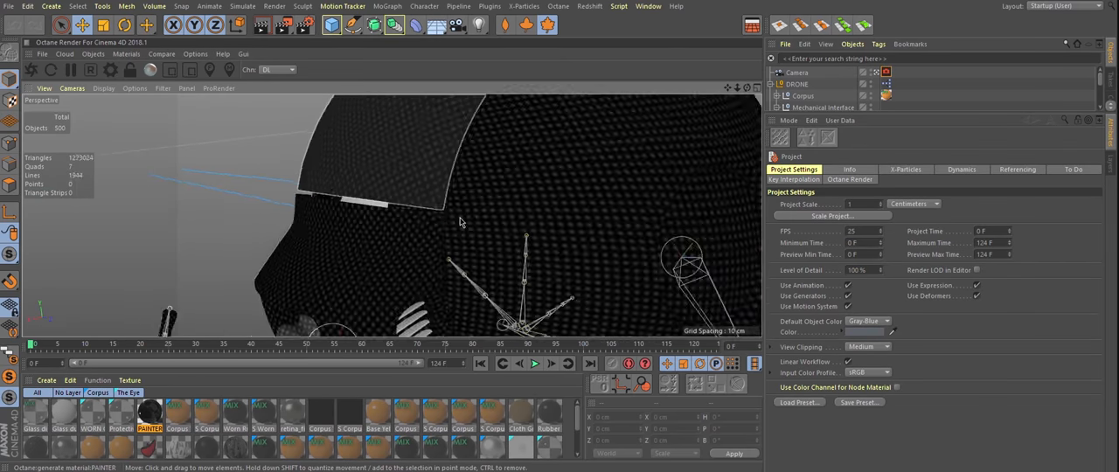
Select the DRONE null so its eye and arm user-data sliders appear as HUD controls
click(797, 84)
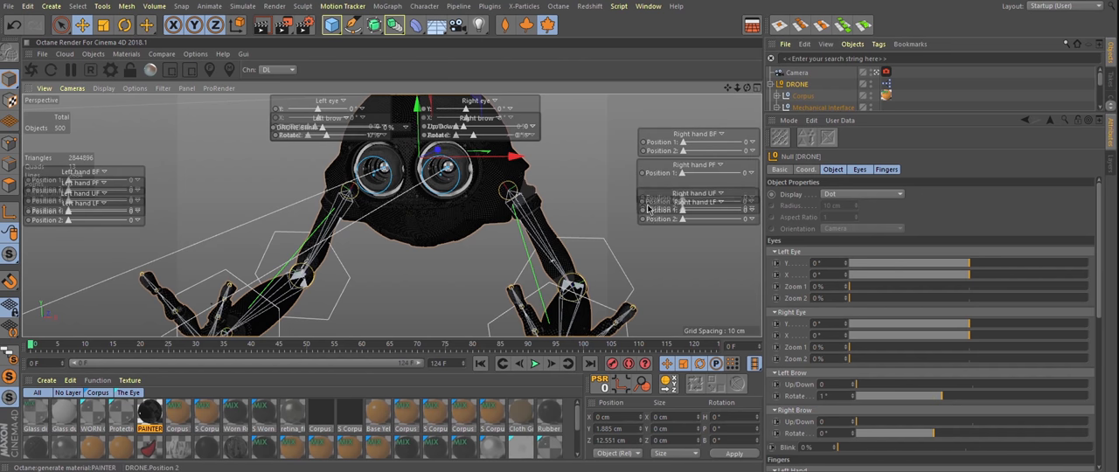
click(108, 87)
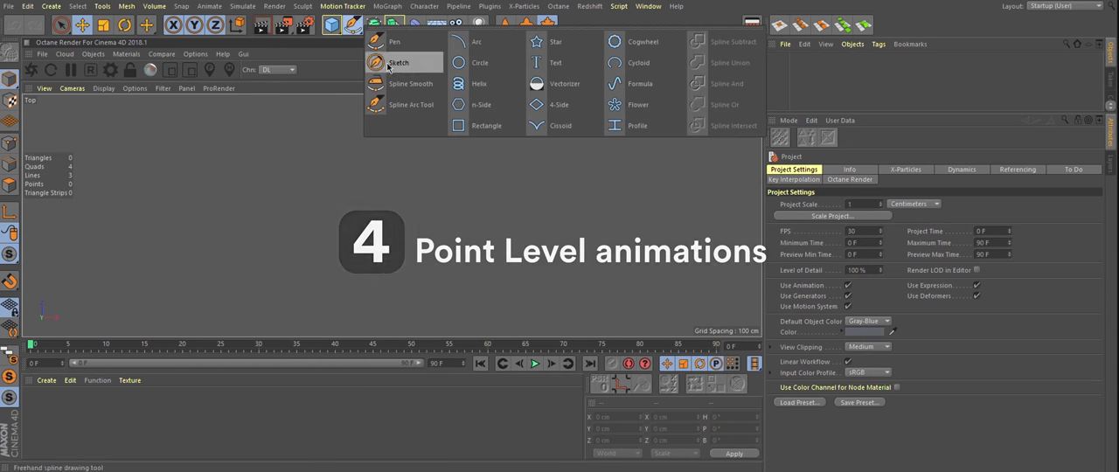
Switch to the Pen spline tool and start placing points for a new open spline
click(395, 42)
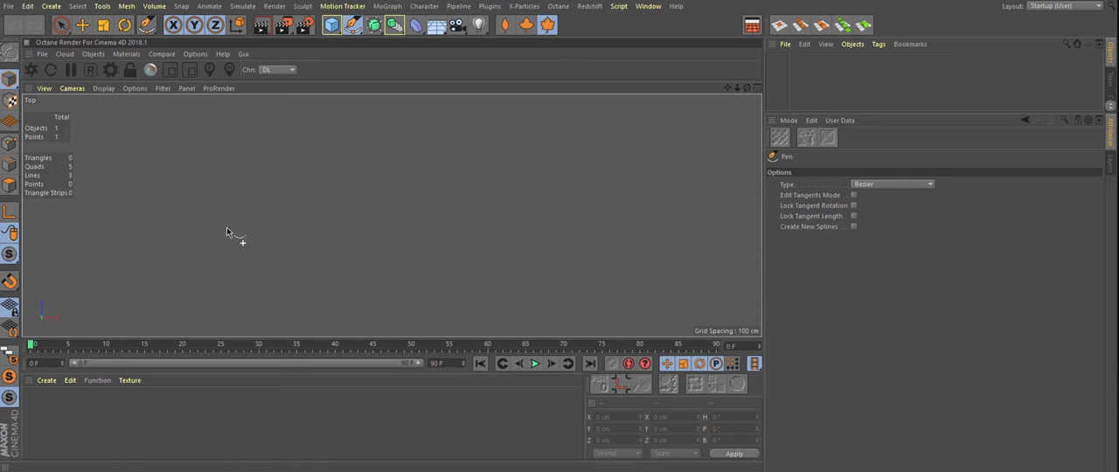
click(521, 214)
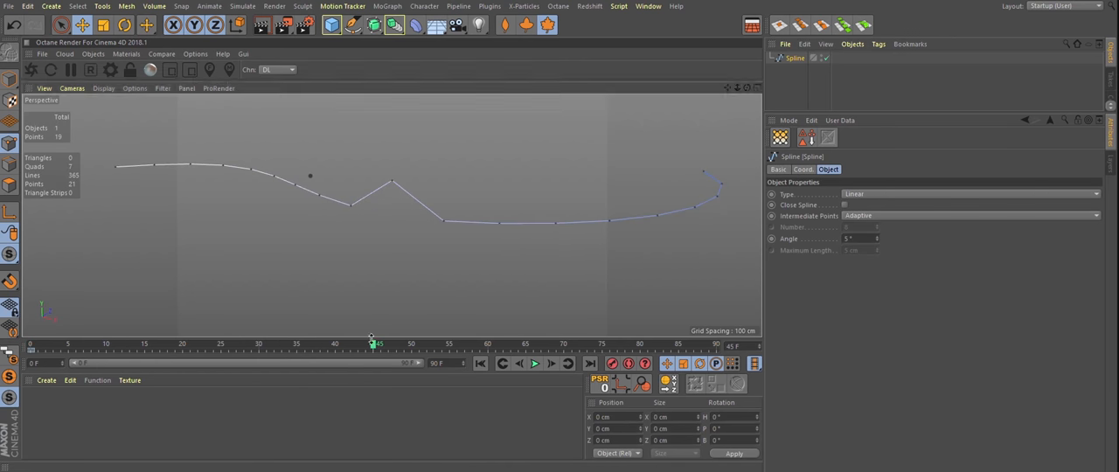
Move selected spline points into a new shape with Point Level Animation, then scrub to an earlier frame
click(531, 364)
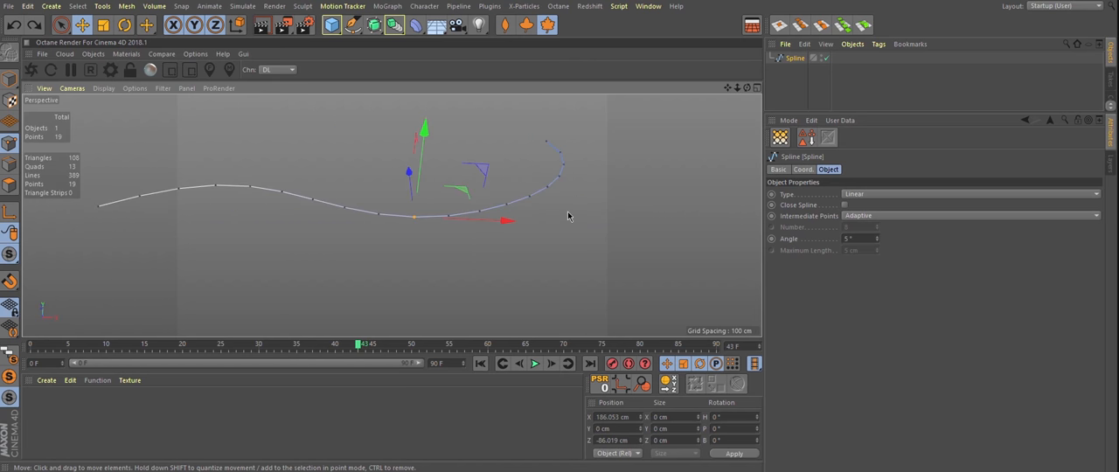
drag(568, 216, 528, 219)
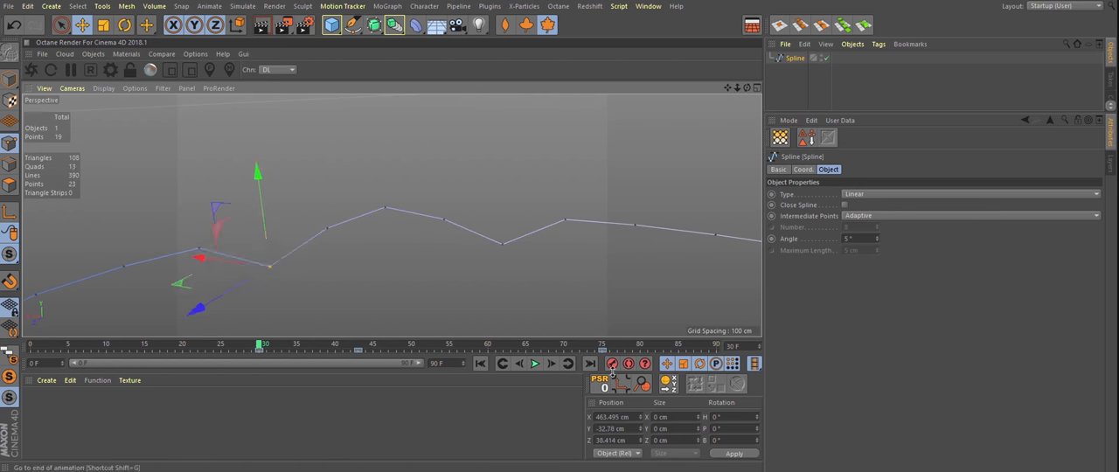
drag(259, 342, 202, 343)
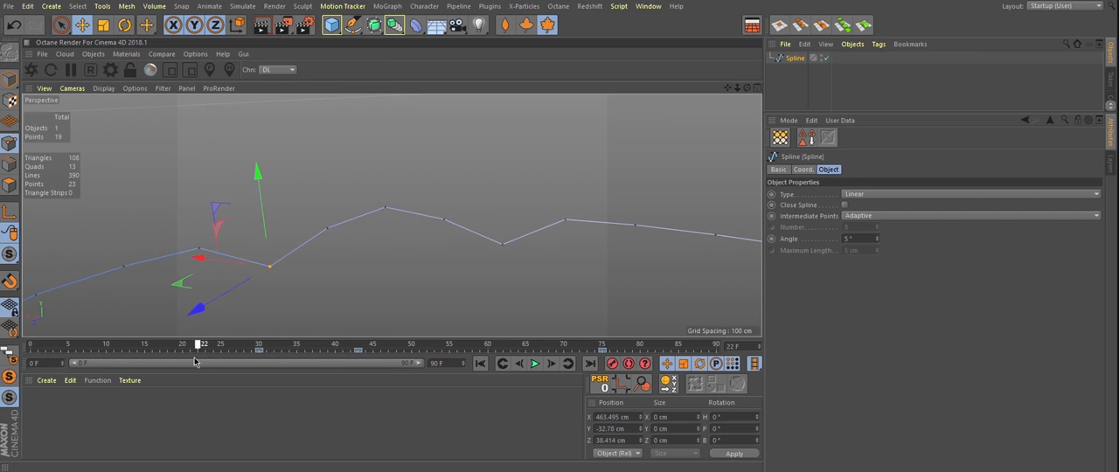